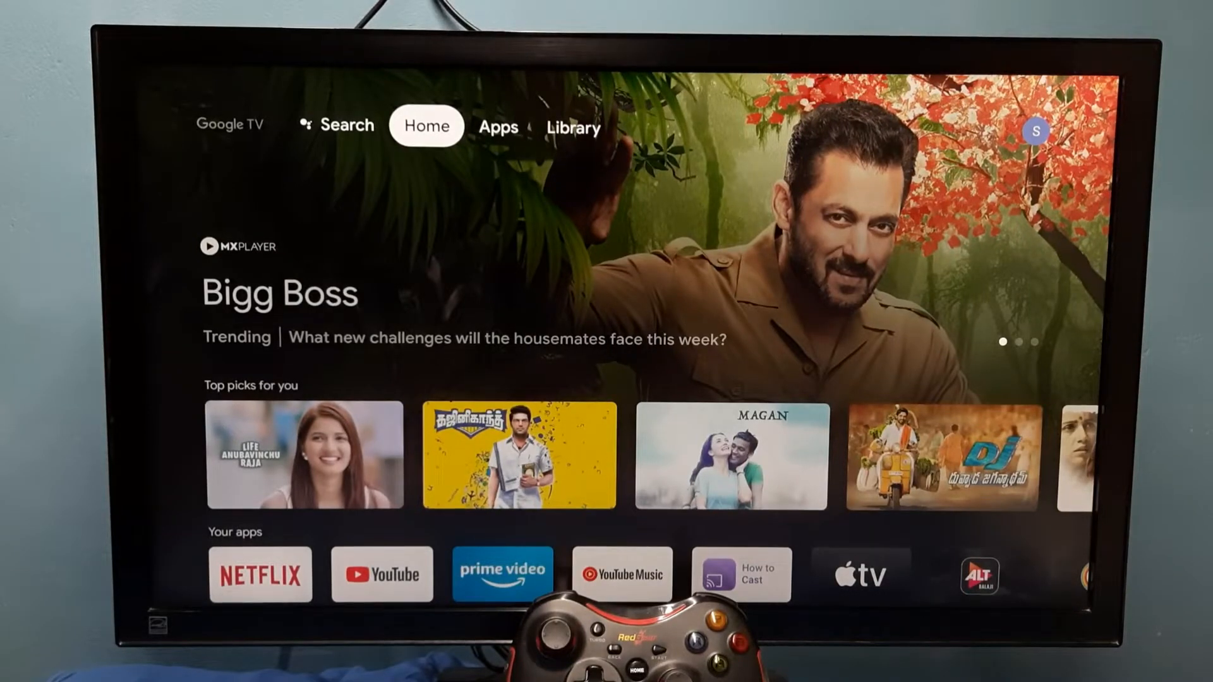
Open Settings from the profile panel and move down to the Apps category.
left_click(573, 126)
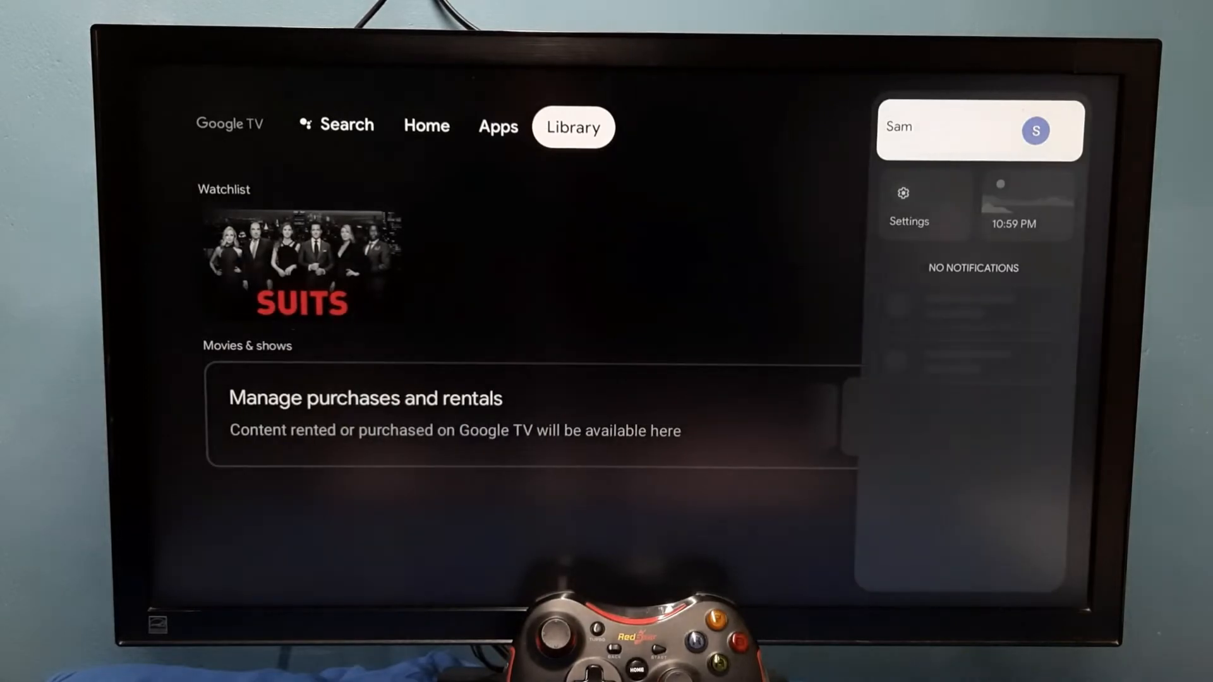
left_click(903, 194)
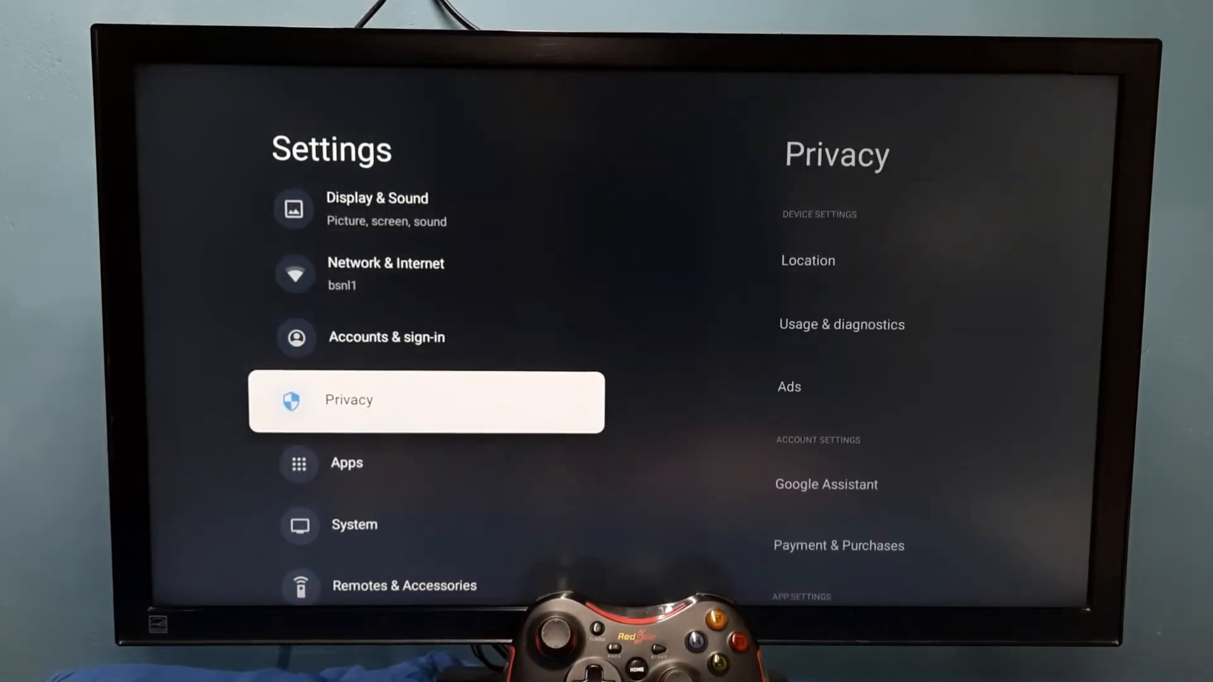
key("Down")
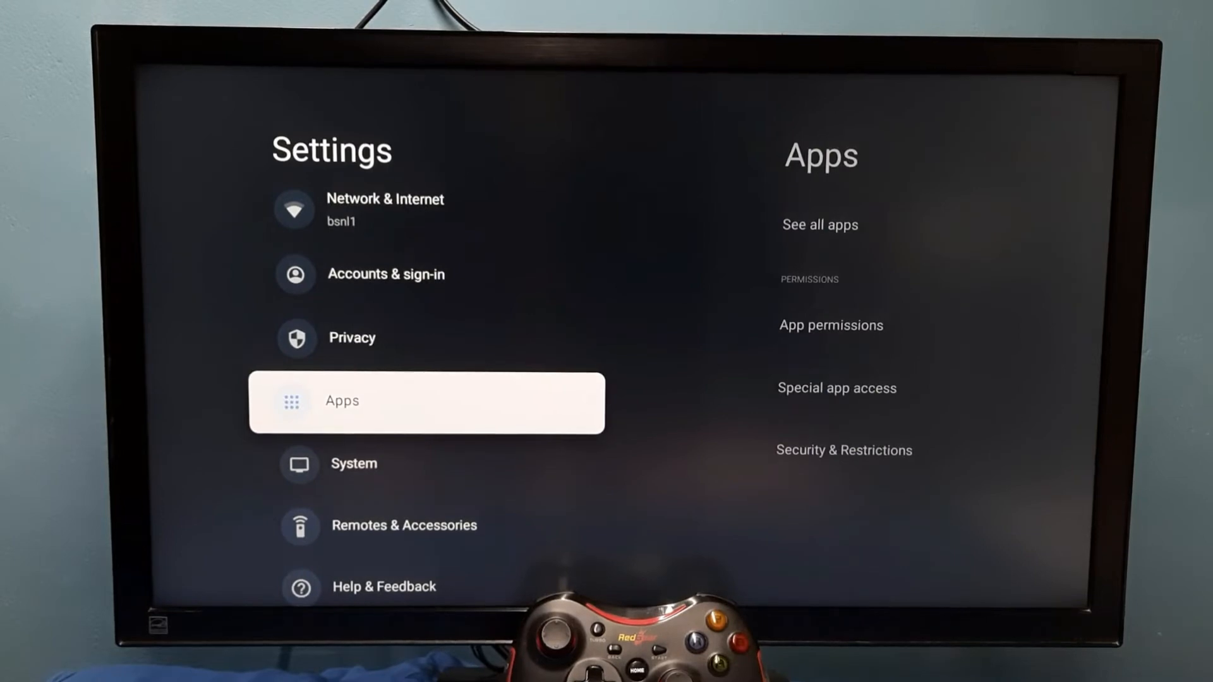
Open the full installed-apps list and select Hotstar to view its app info.
left_click(427, 402)
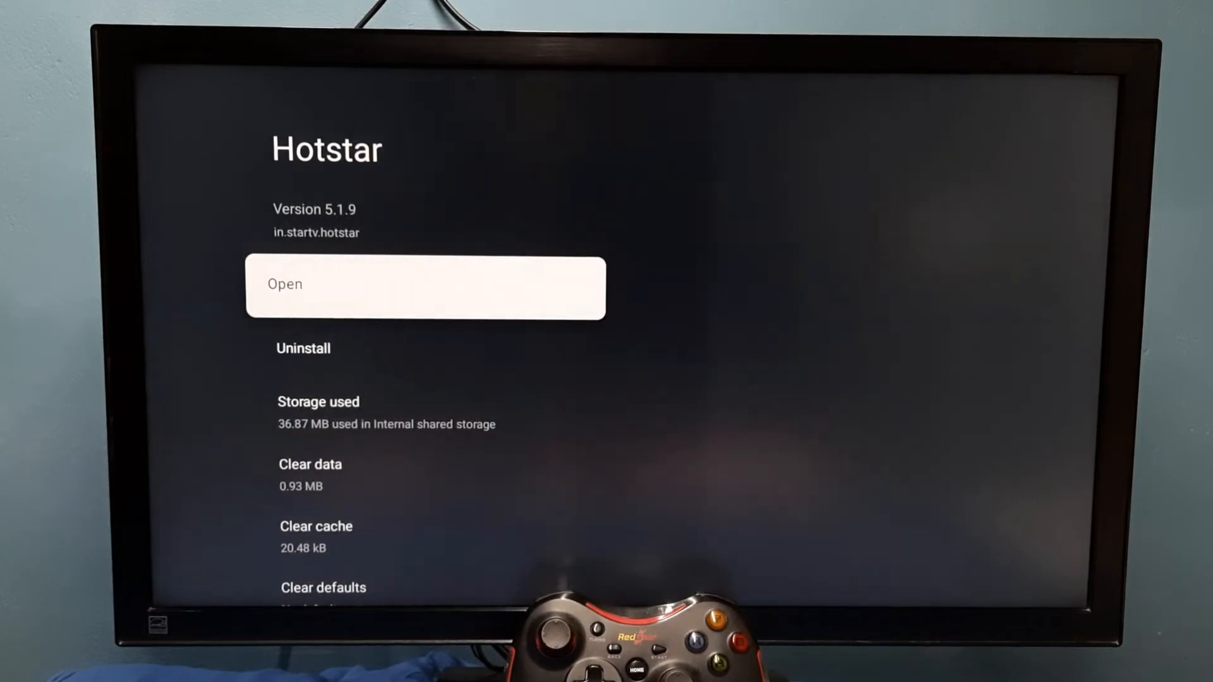
Clear Hotstar's 20.48 kB cache, then move on to Prime Video's app info.
scroll("down", 3)
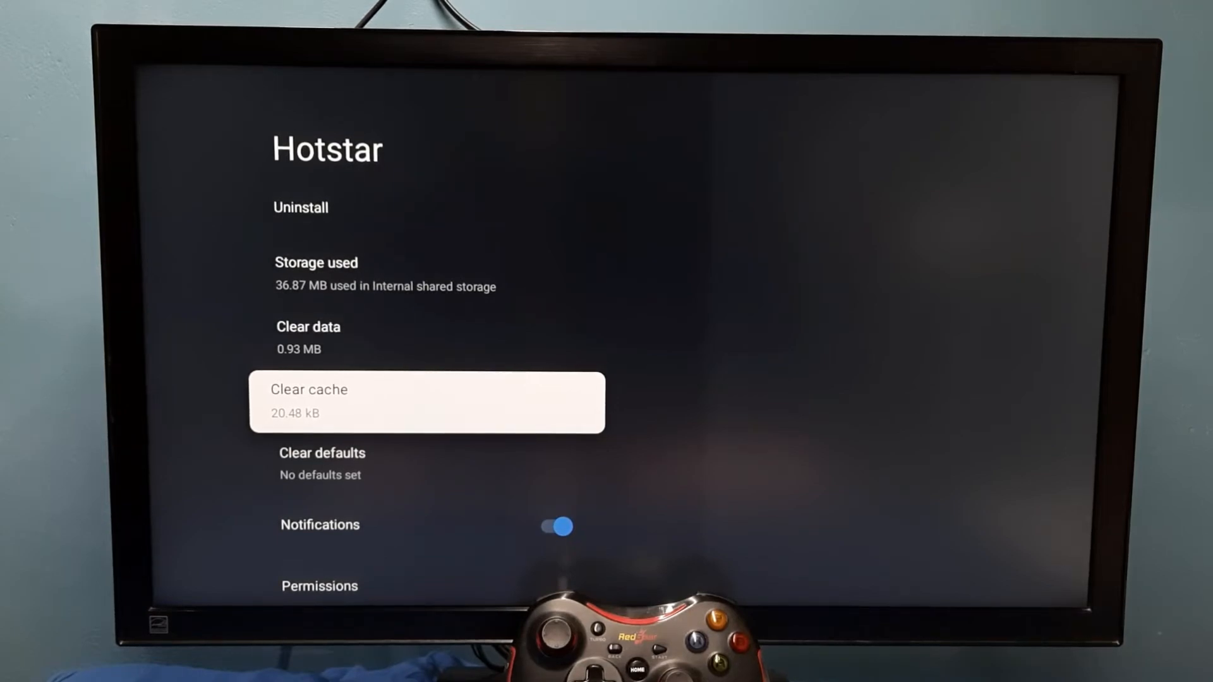
left_click(427, 402)
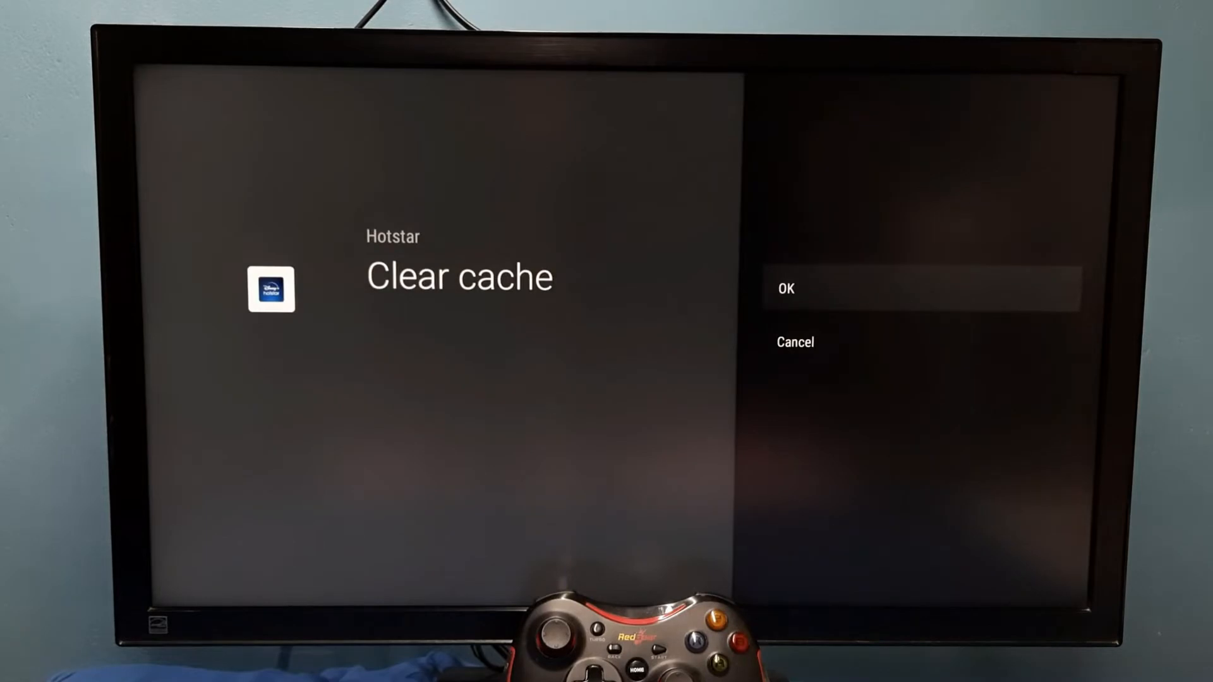
left_click(785, 288)
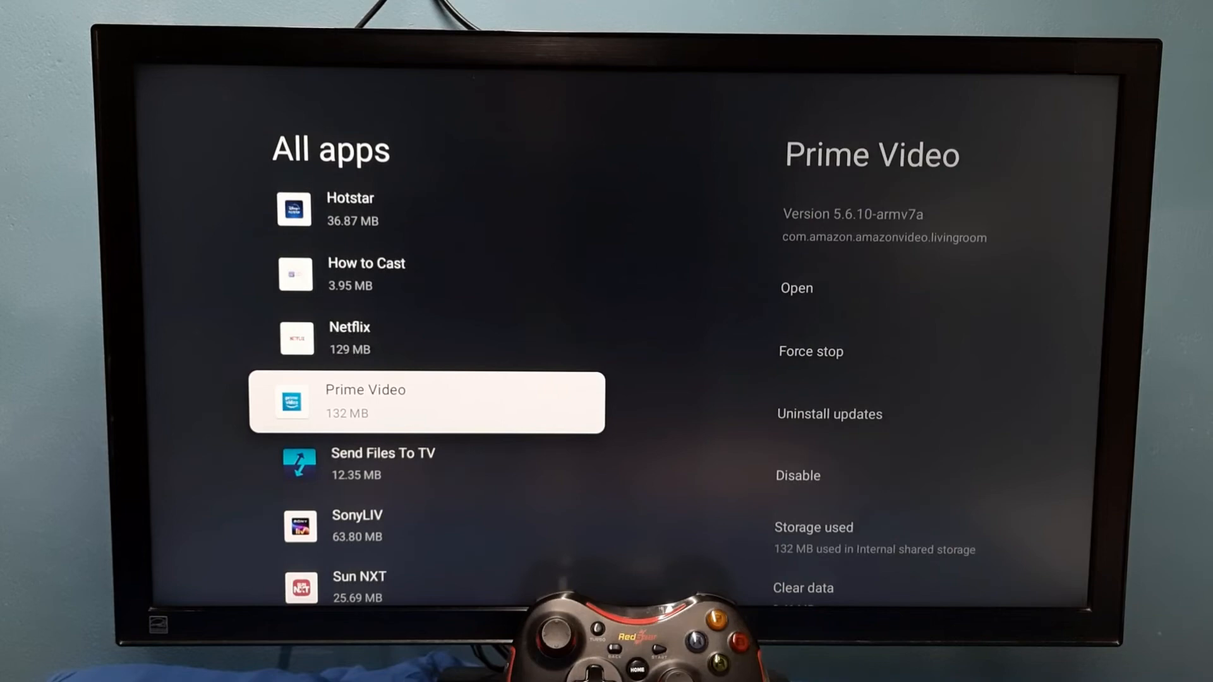
scroll("down", 3)
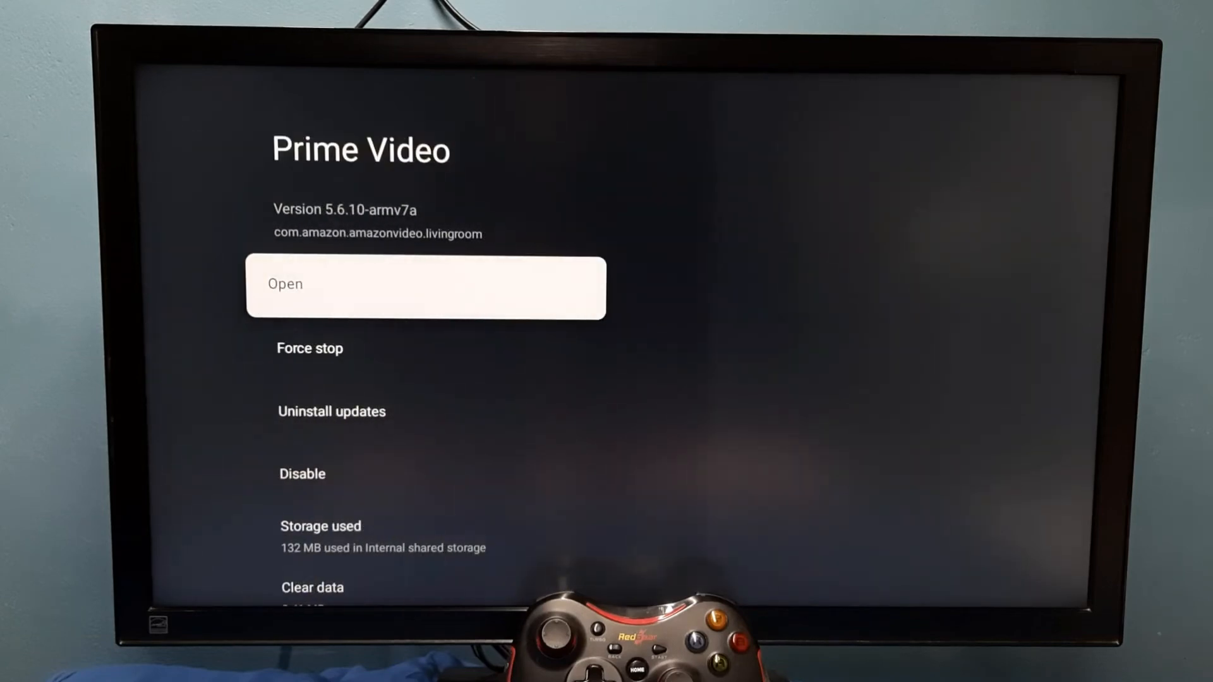
Clear Prime Video's cache, reducing it from 1.13 MB to 16.38 kB.
scroll("down", 3)
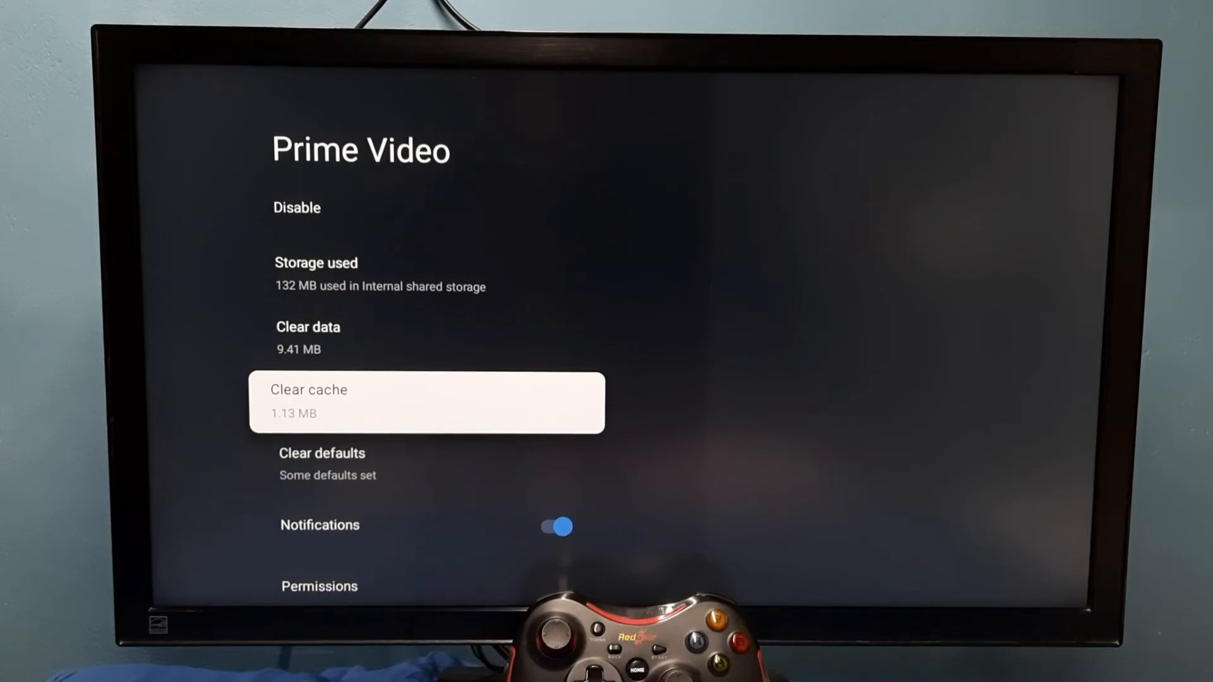
left_click(425, 402)
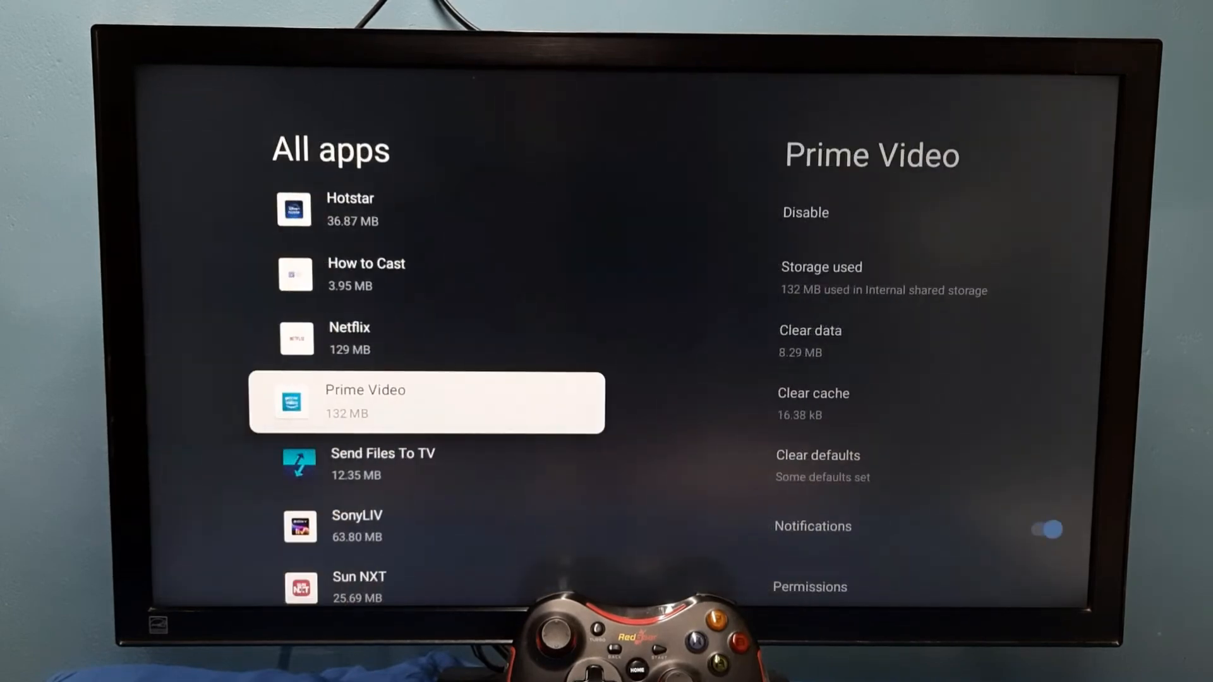
Clear Send Files To TV's cache to 0 B and return to All apps.
scroll("down", 3)
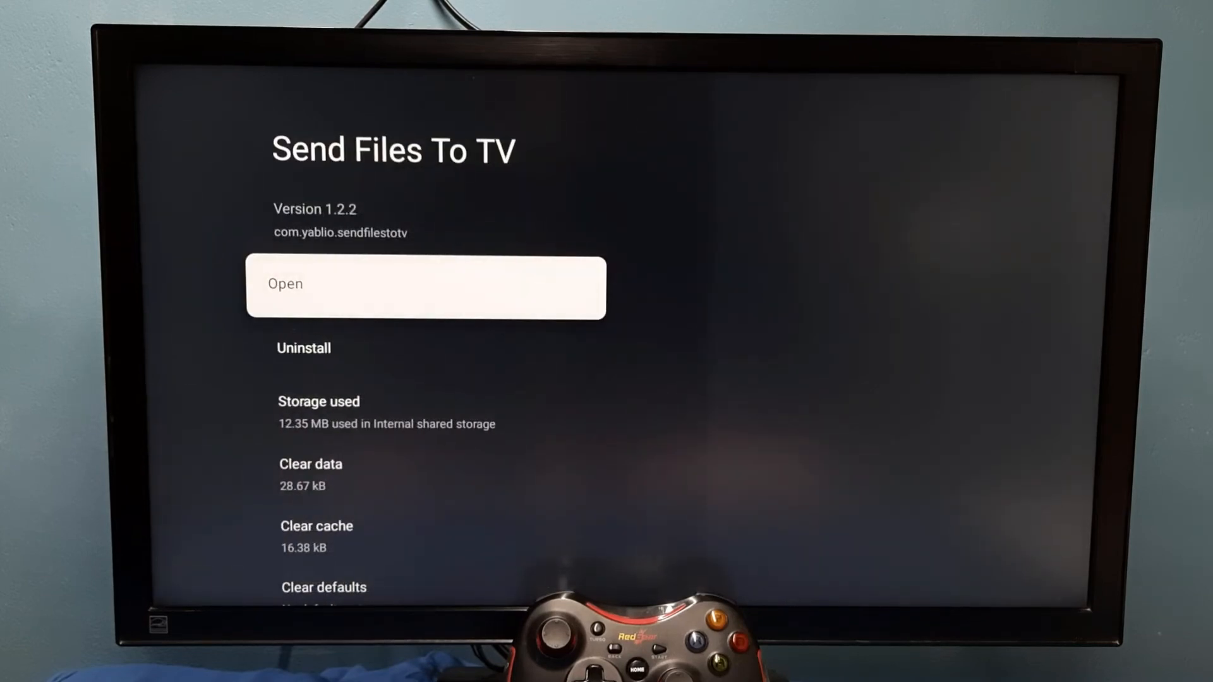
scroll("down", 3)
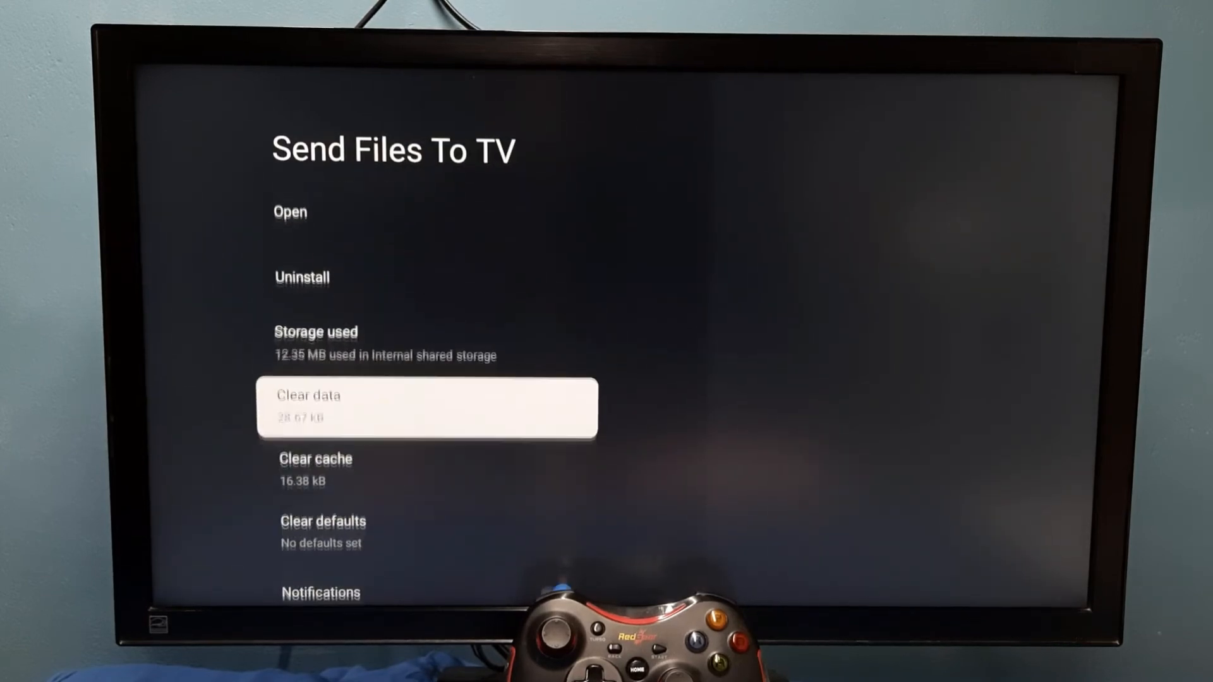
left_click(427, 406)
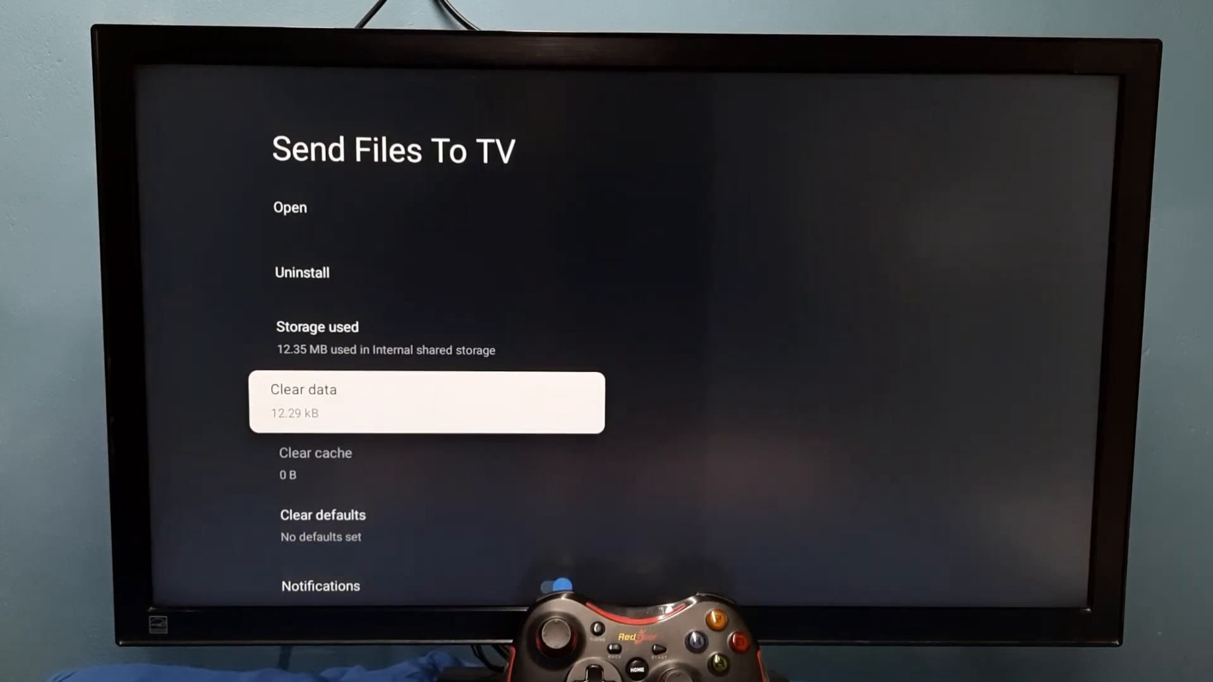
key("Back")
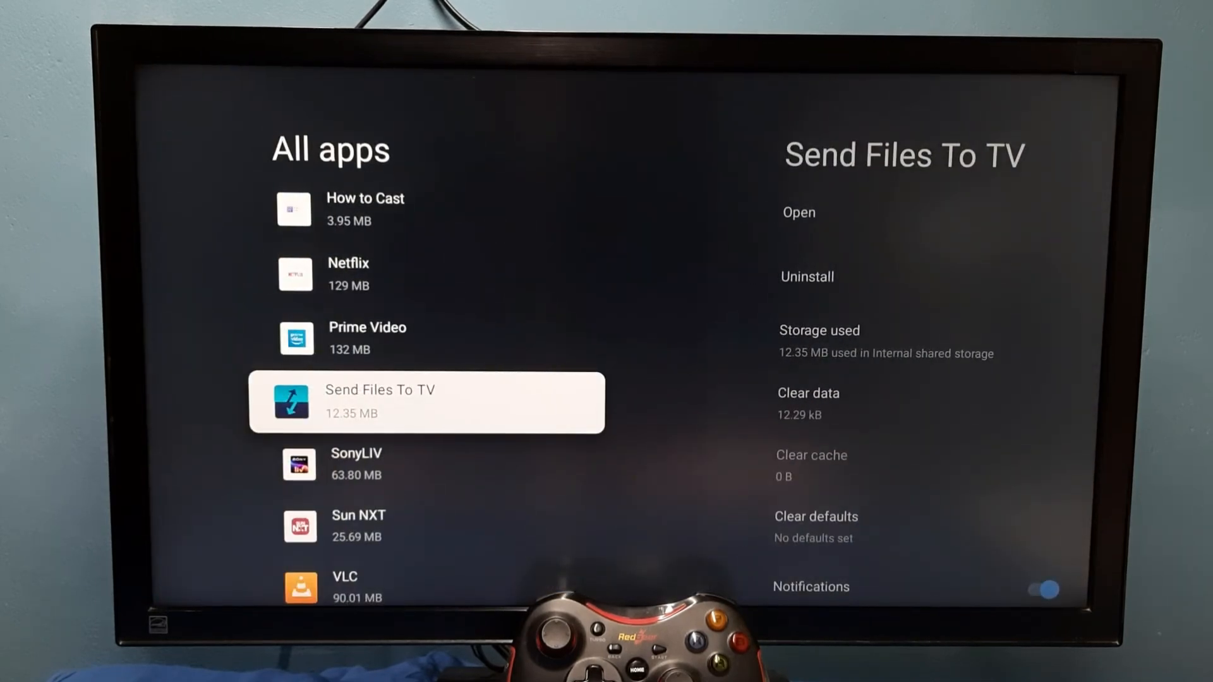